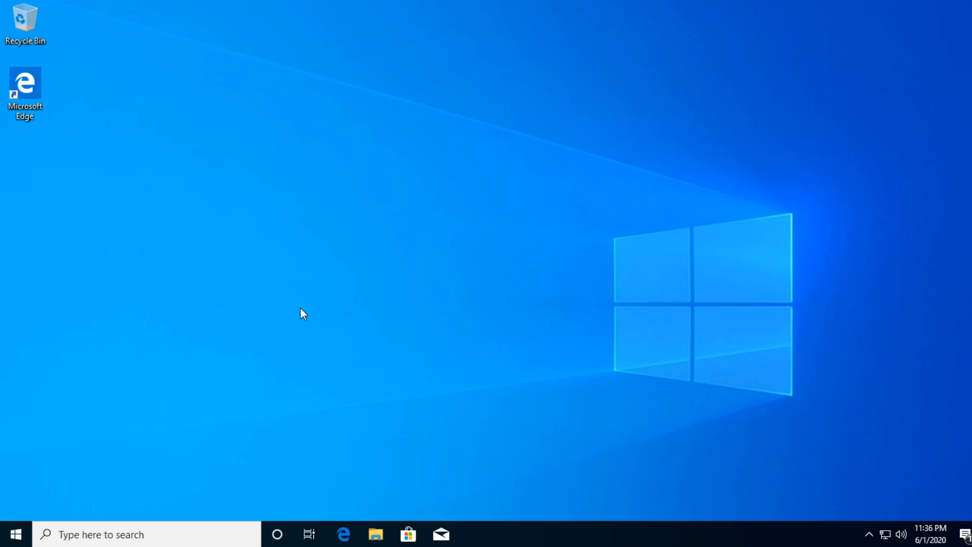
{"action": "mouse_move", "coordinate": [243, 344]}
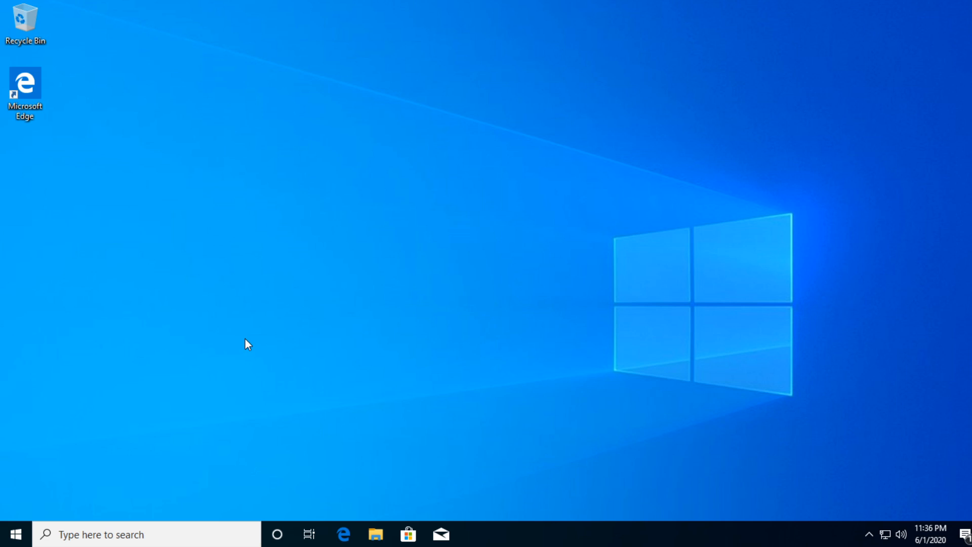
Review Windows Update status in Settings > Update & Security, then close Settings.
{"action": "left_click", "coordinate": [13, 533]}
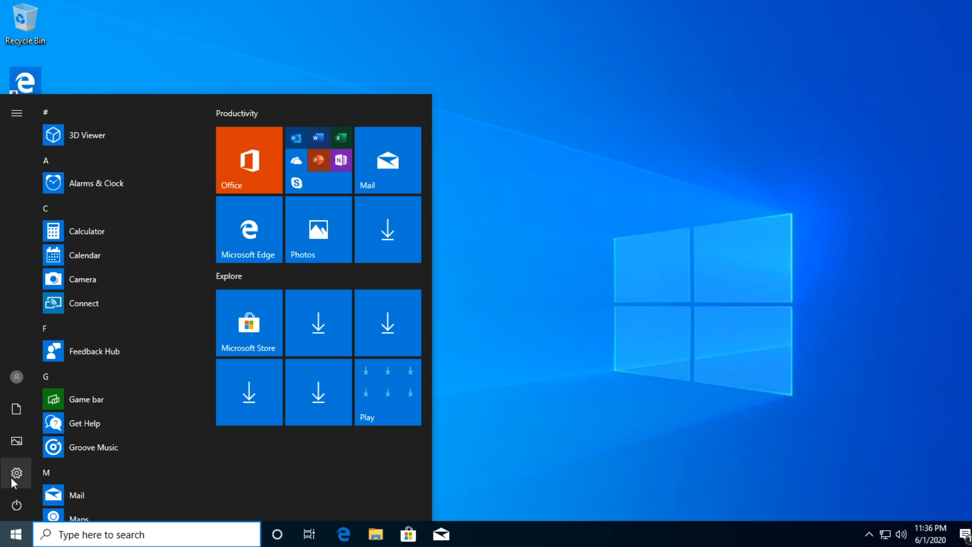
{"action": "left_click", "coordinate": [16, 472]}
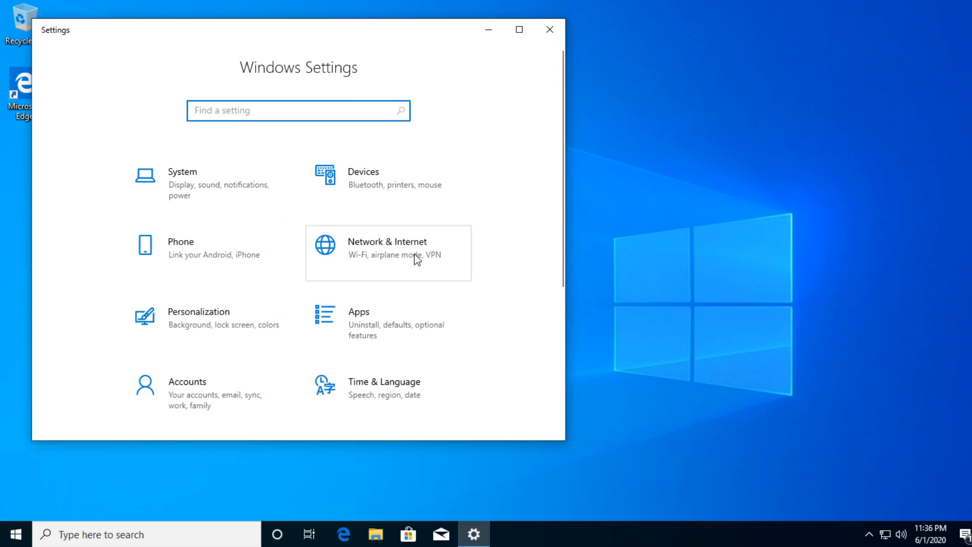
{"action": "scroll", "scroll_direction": "down", "scroll_amount": 3}
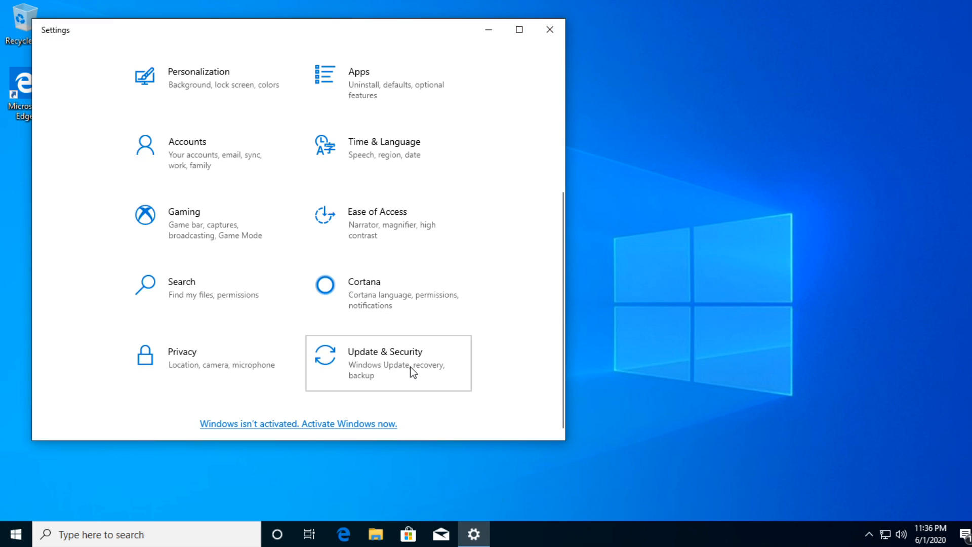
{"action": "left_click", "coordinate": [384, 363]}
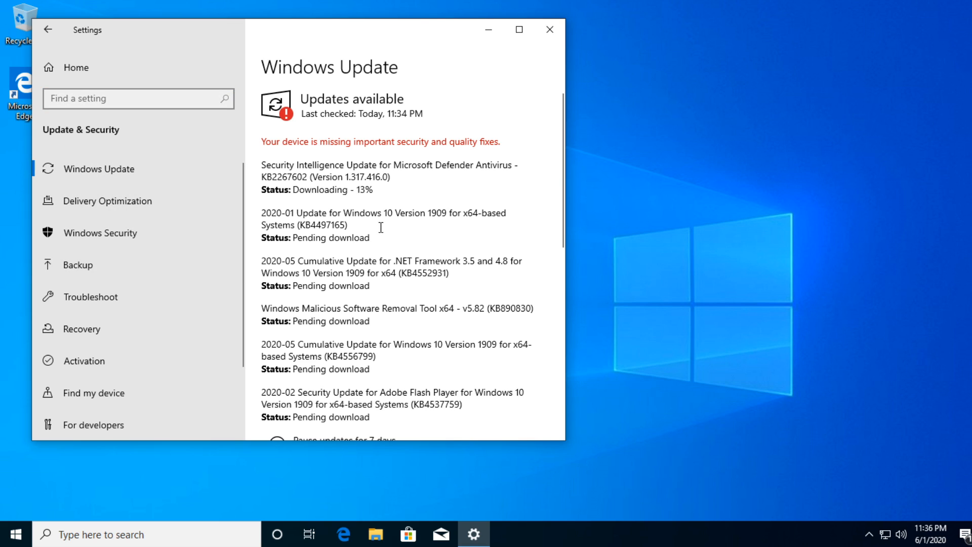
{"action": "mouse_move", "coordinate": [328, 227]}
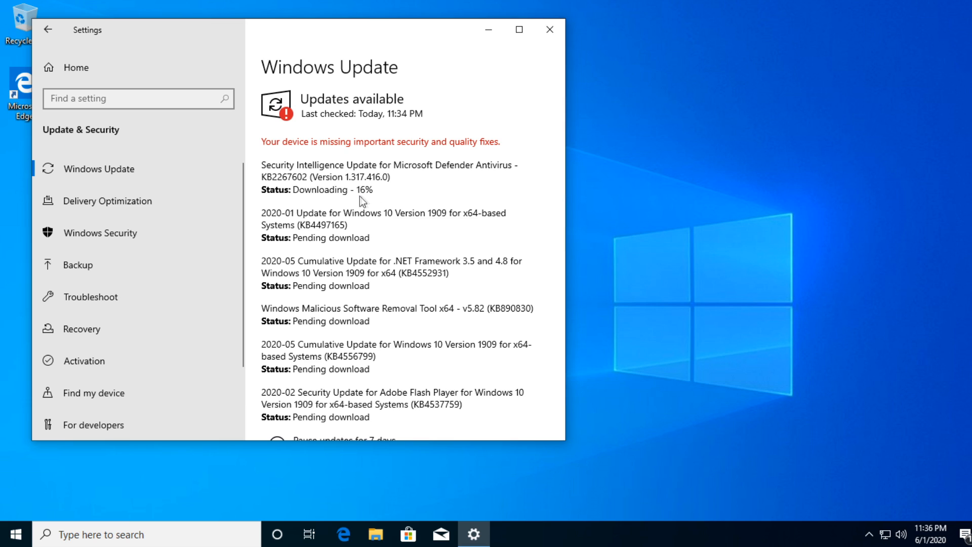
{"action": "mouse_move", "coordinate": [340, 202]}
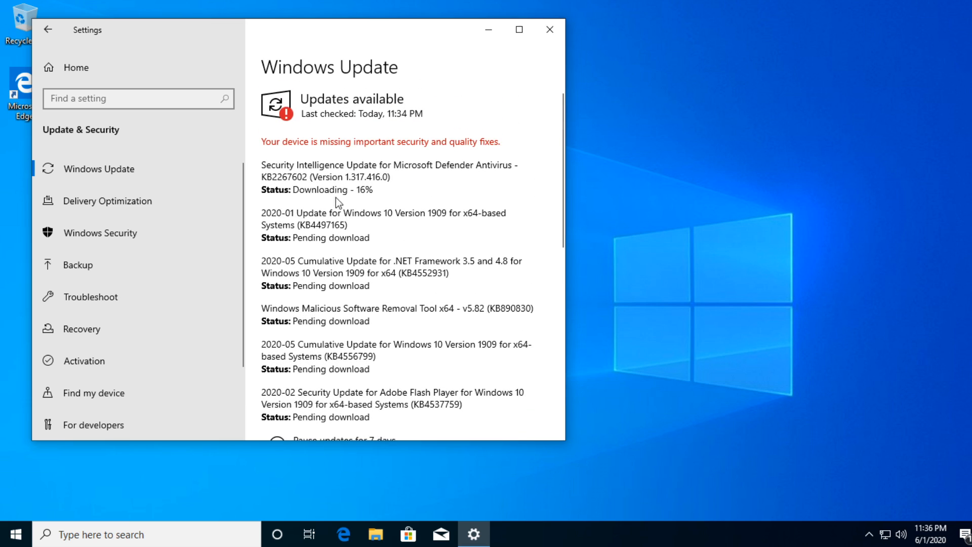
{"action": "scroll", "scroll_direction": "down", "scroll_amount": 3}
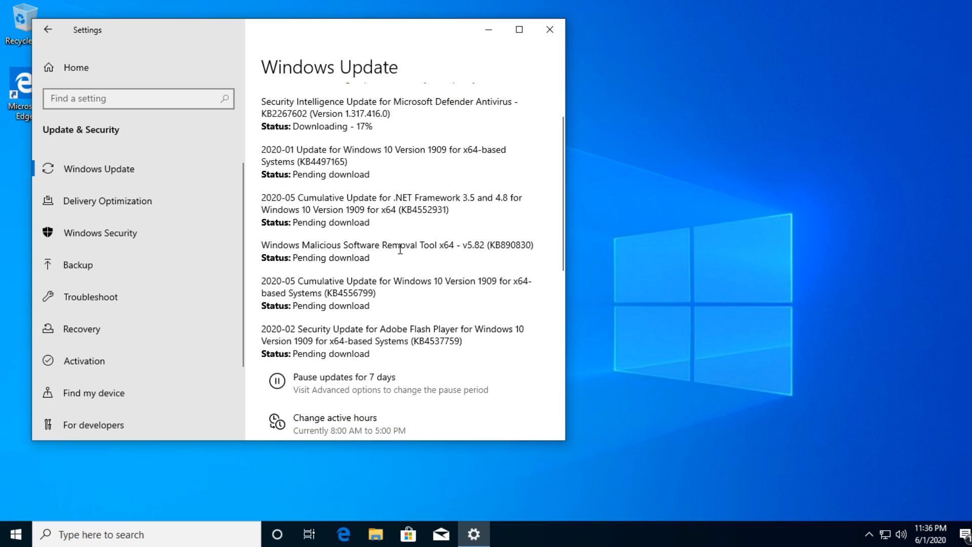
{"action": "scroll", "scroll_direction": "up", "scroll_amount": 3}
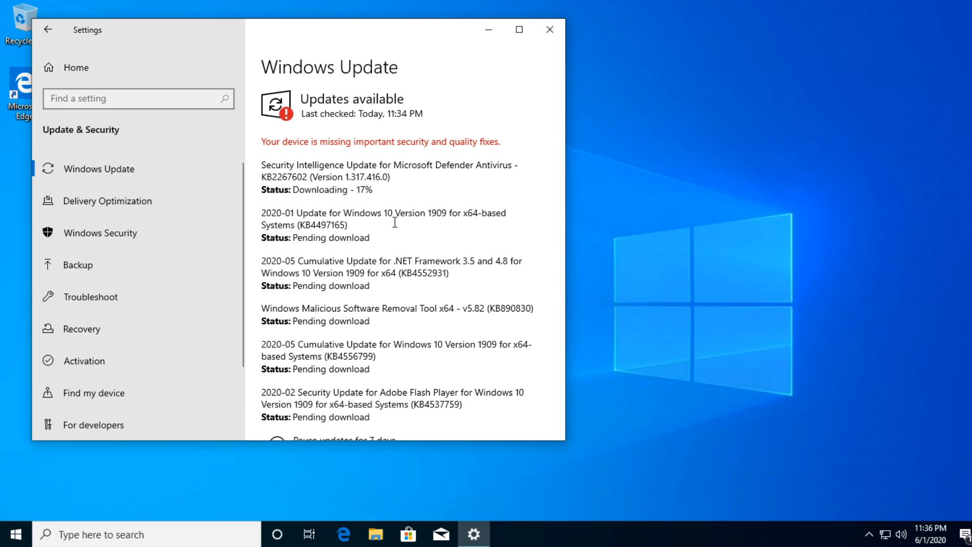
{"action": "left_click", "coordinate": [547, 30]}
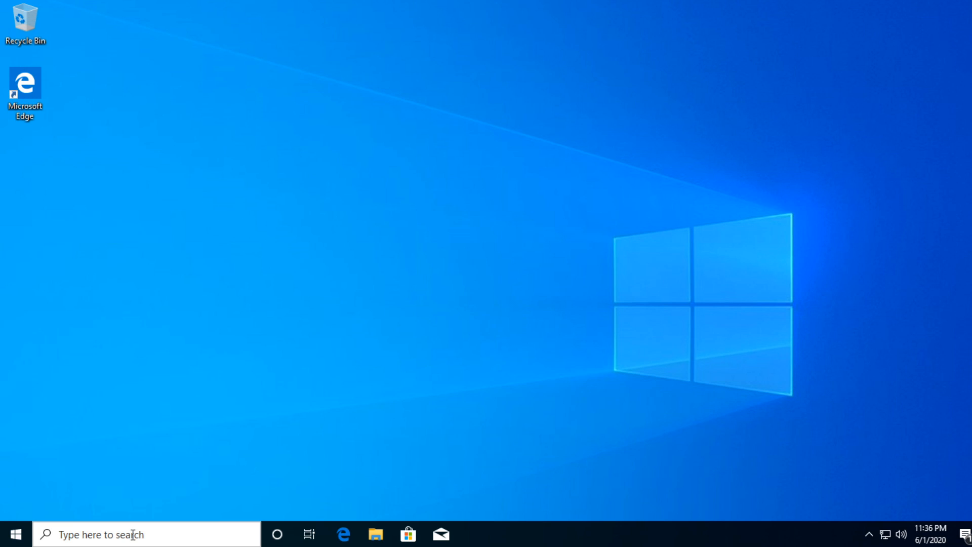
Search 'this' to manage This PC and expand Display adapters in Device Manager.
{"action": "type", "text": "this"}
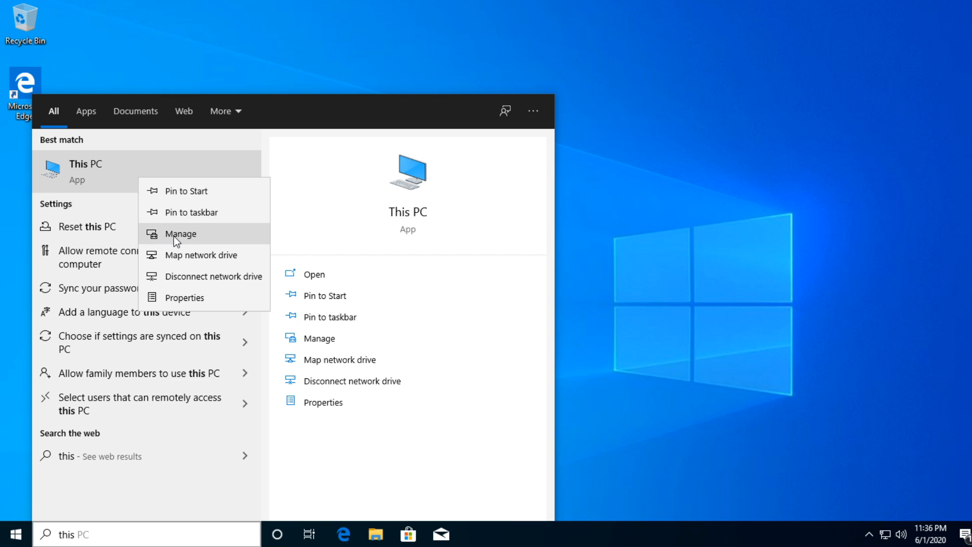
{"action": "left_click", "coordinate": [183, 232]}
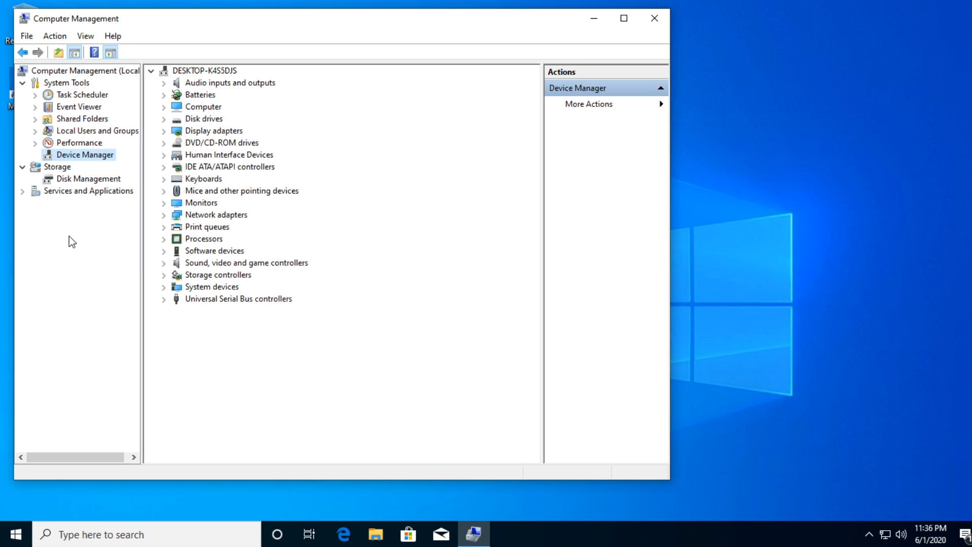
{"action": "left_click", "coordinate": [163, 130]}
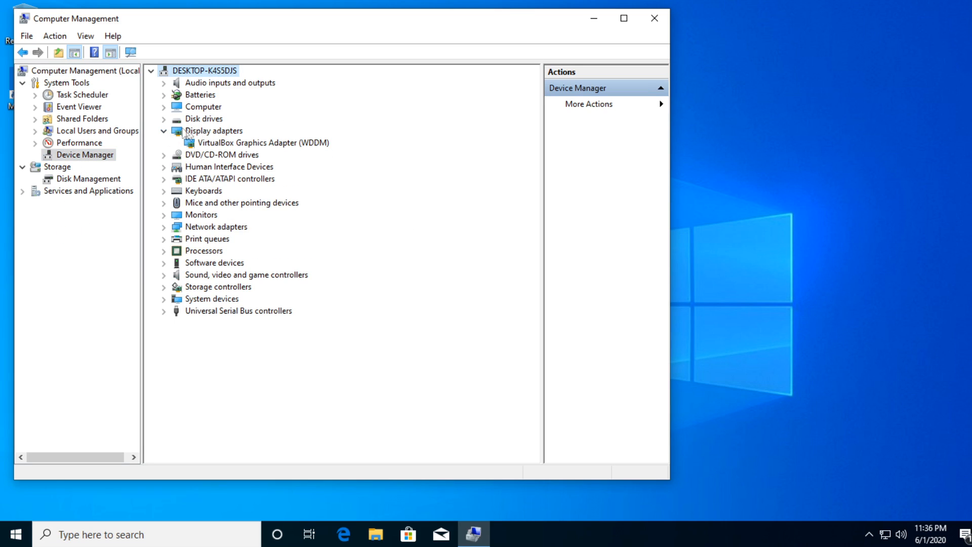
Search automatically for a newer VirtualBox Graphics Adapter driver; best driver already installed.
{"action": "left_click", "coordinate": [263, 142]}
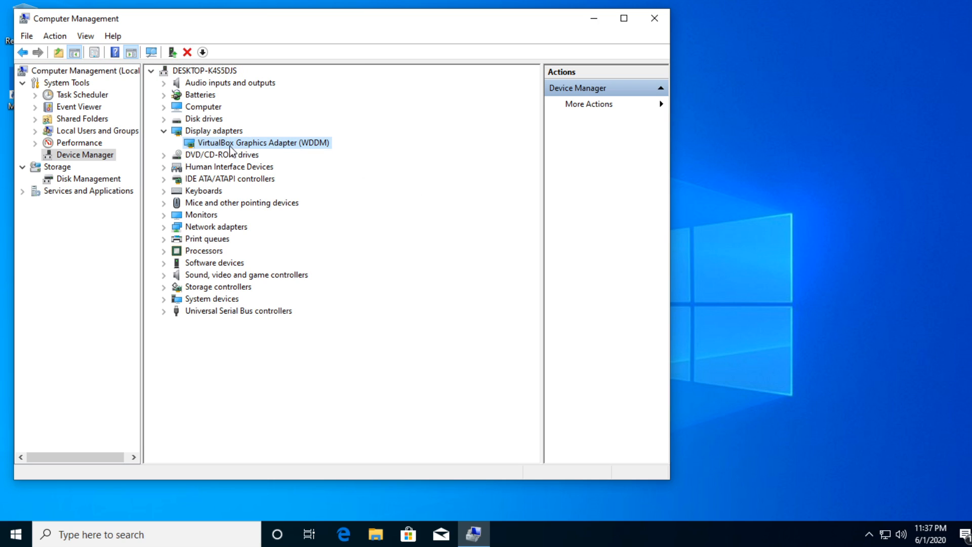
{"action": "mouse_move", "coordinate": [250, 145]}
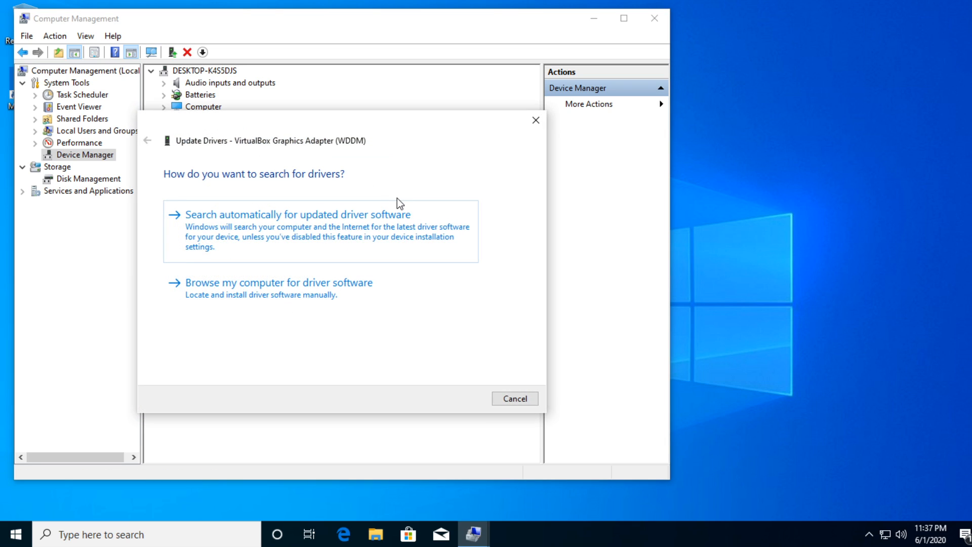
{"action": "mouse_move", "coordinate": [291, 229]}
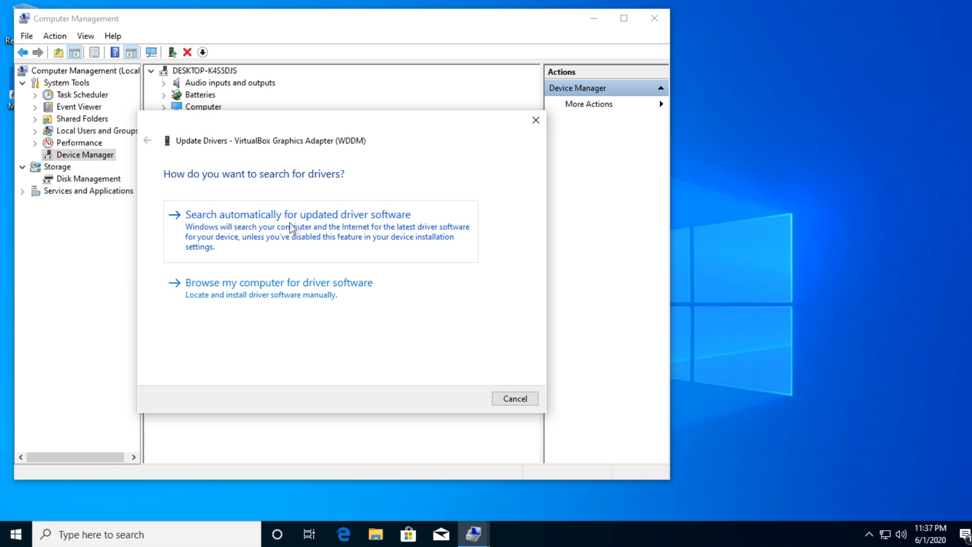
{"action": "left_click", "coordinate": [297, 214]}
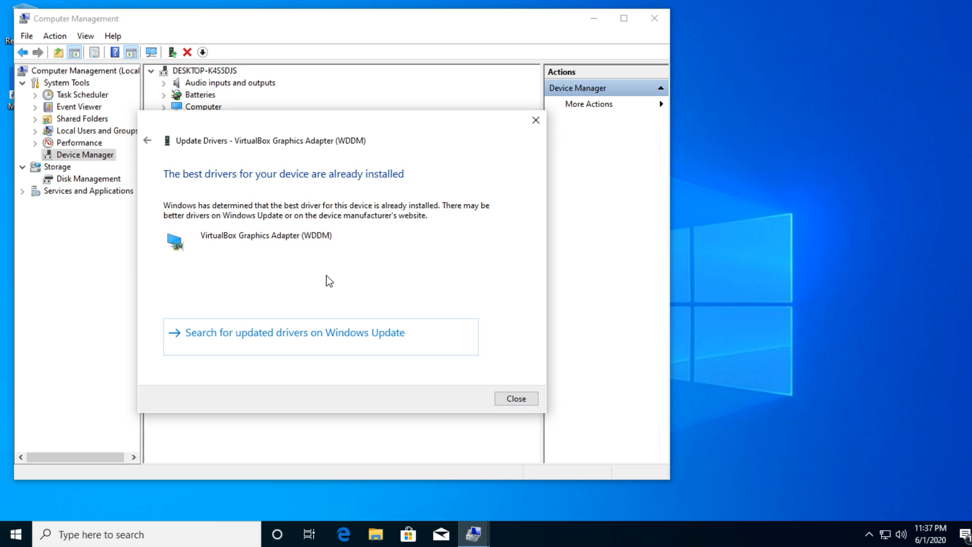
{"action": "mouse_move", "coordinate": [312, 188]}
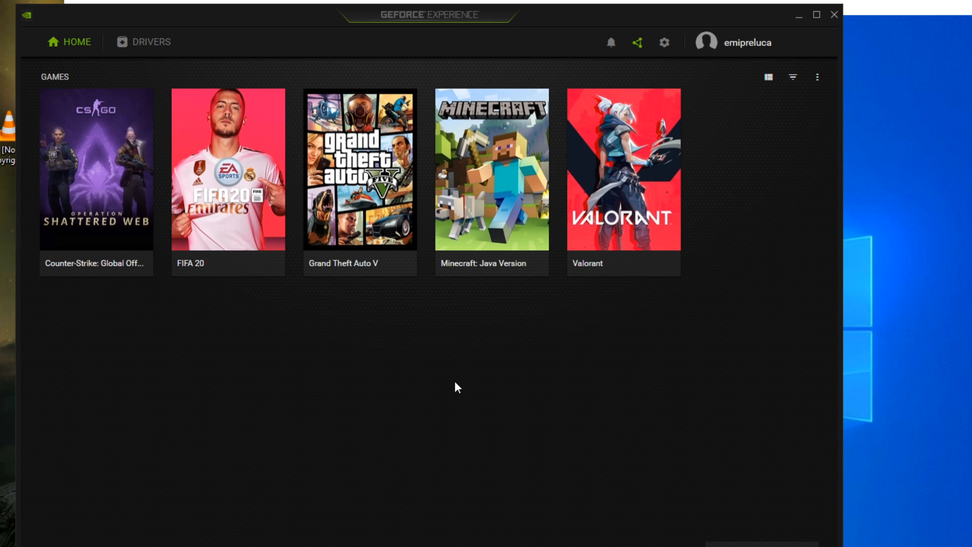
{"action": "mouse_move", "coordinate": [275, 64]}
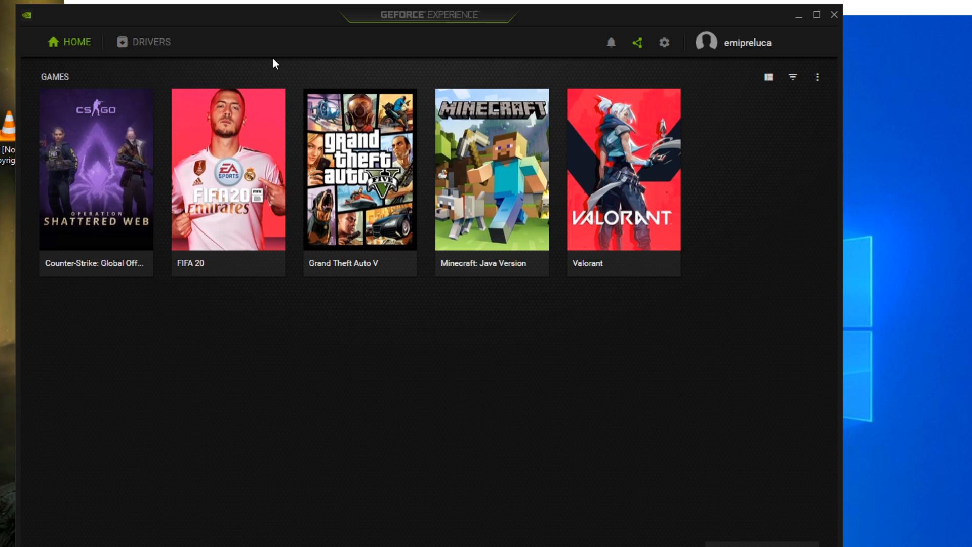
{"action": "mouse_move", "coordinate": [179, 60]}
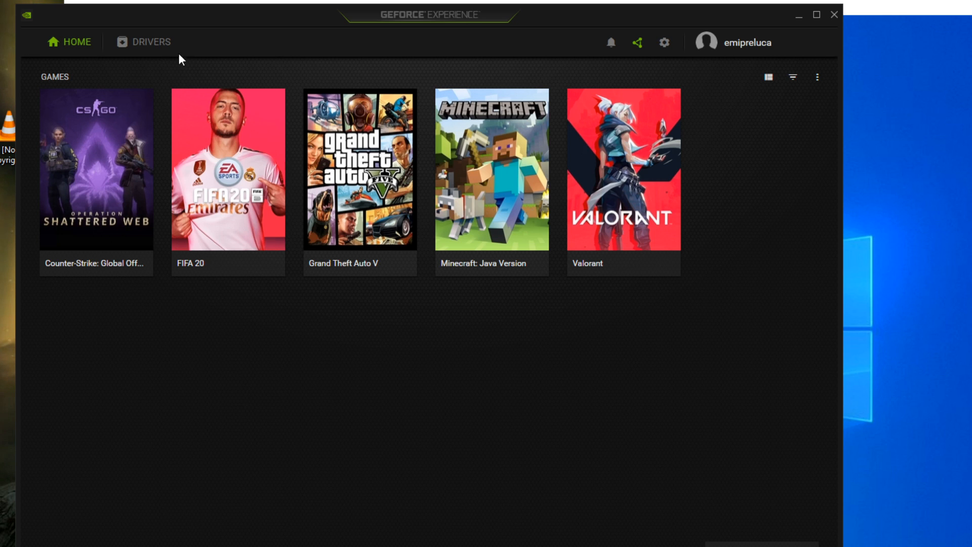
Download GeForce Game Ready Driver 446.14 from the Drivers list.
{"action": "left_click", "coordinate": [152, 42]}
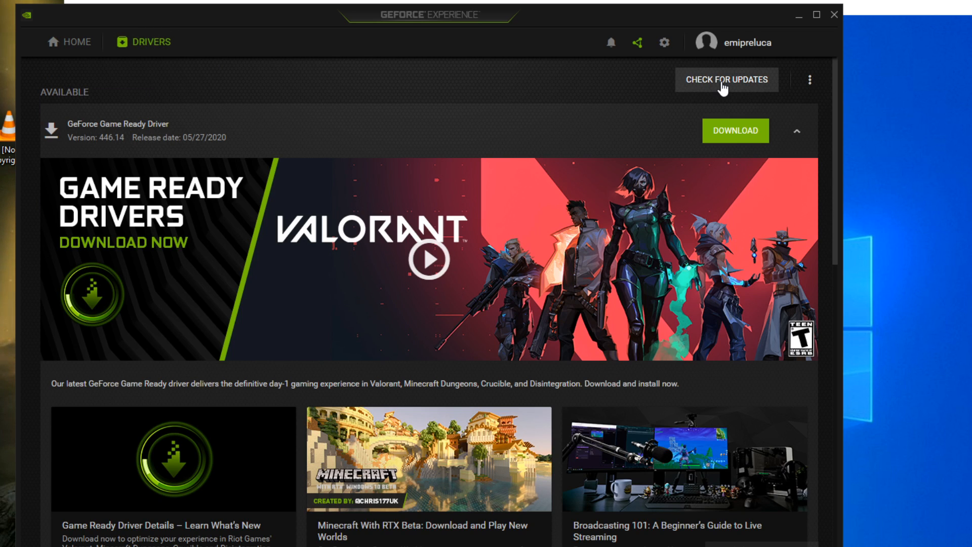
{"action": "mouse_move", "coordinate": [94, 137]}
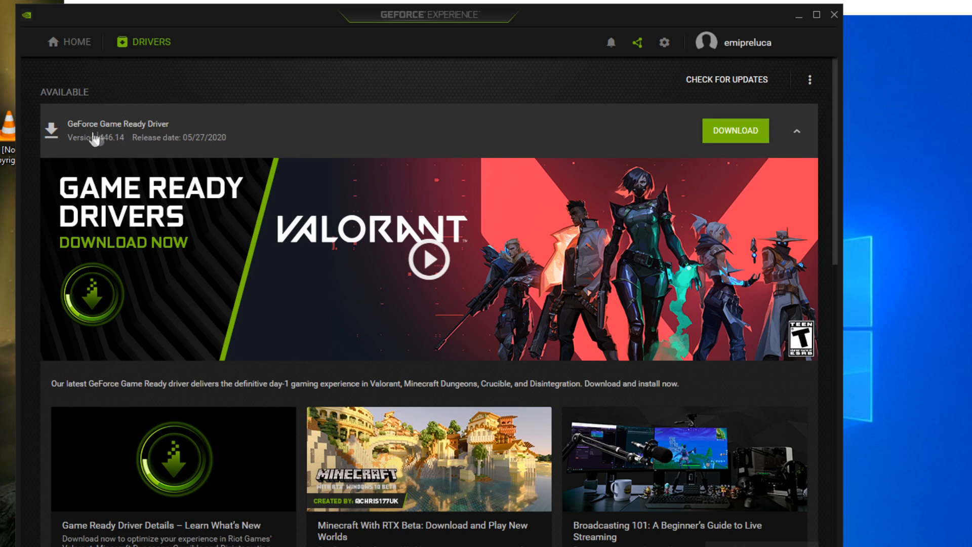
{"action": "mouse_move", "coordinate": [163, 141]}
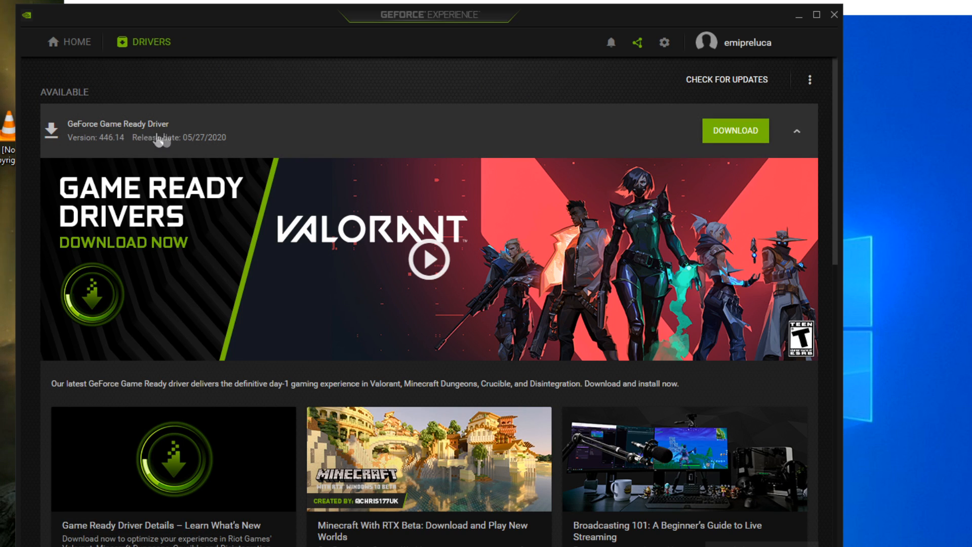
{"action": "mouse_move", "coordinate": [339, 206]}
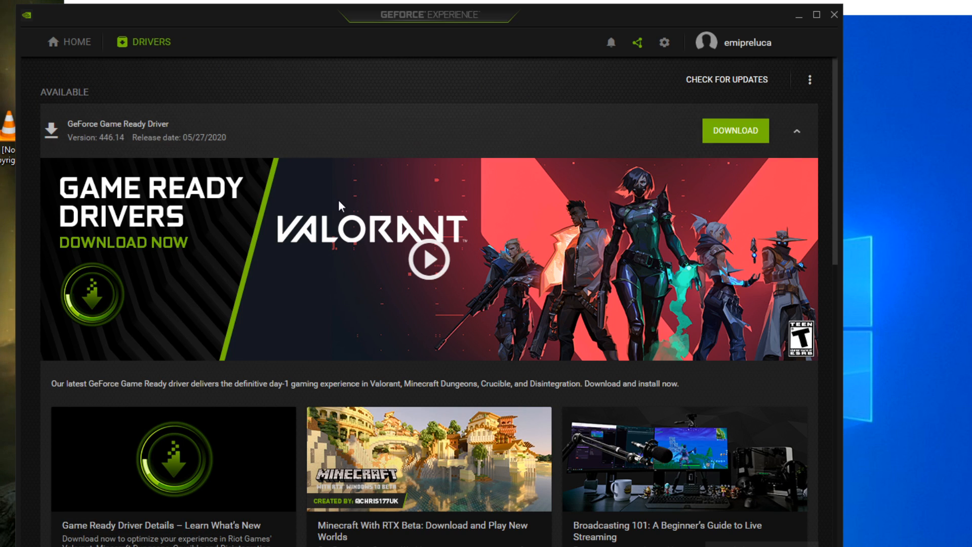
{"action": "left_click", "coordinate": [734, 131]}
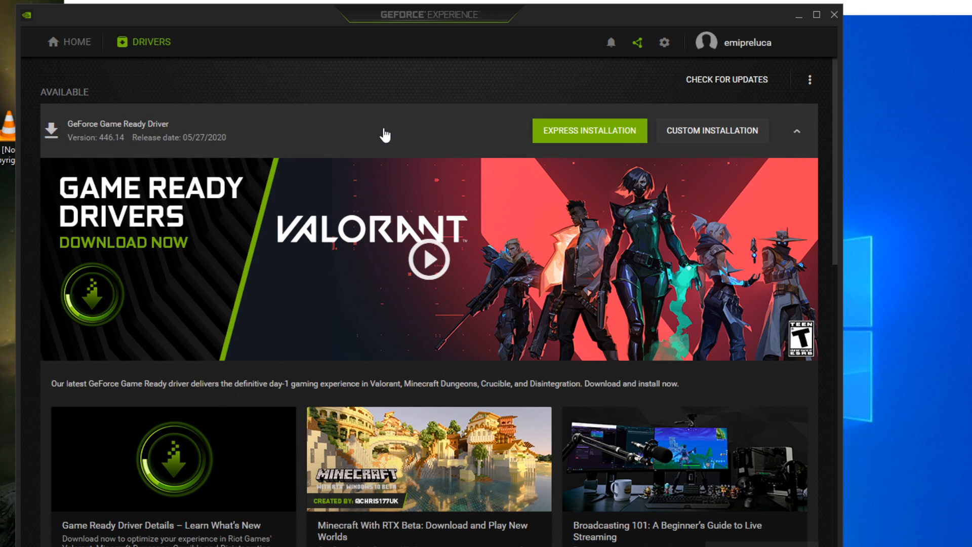
{"action": "mouse_move", "coordinate": [588, 130]}
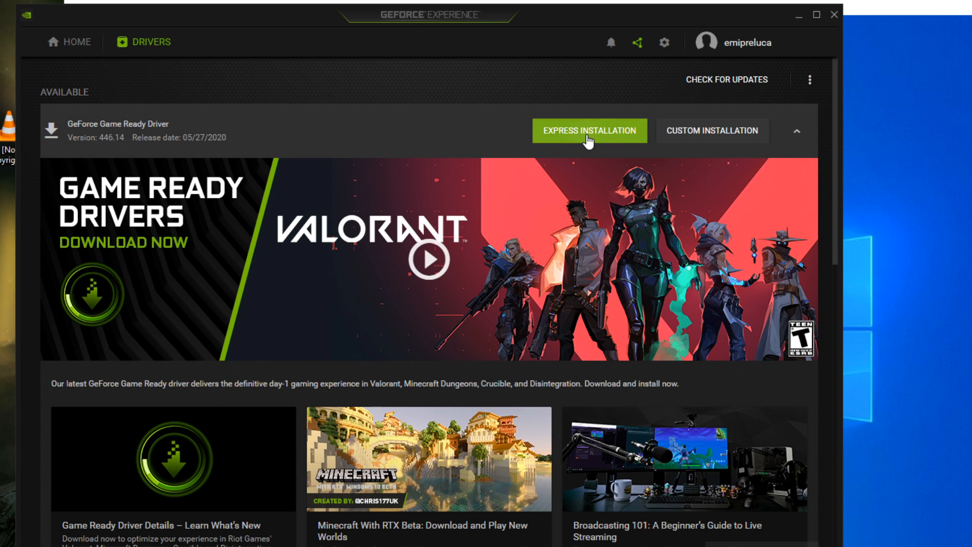
Start express installation of Game Ready Driver 446.14 with default settings.
{"action": "left_click", "coordinate": [588, 130]}
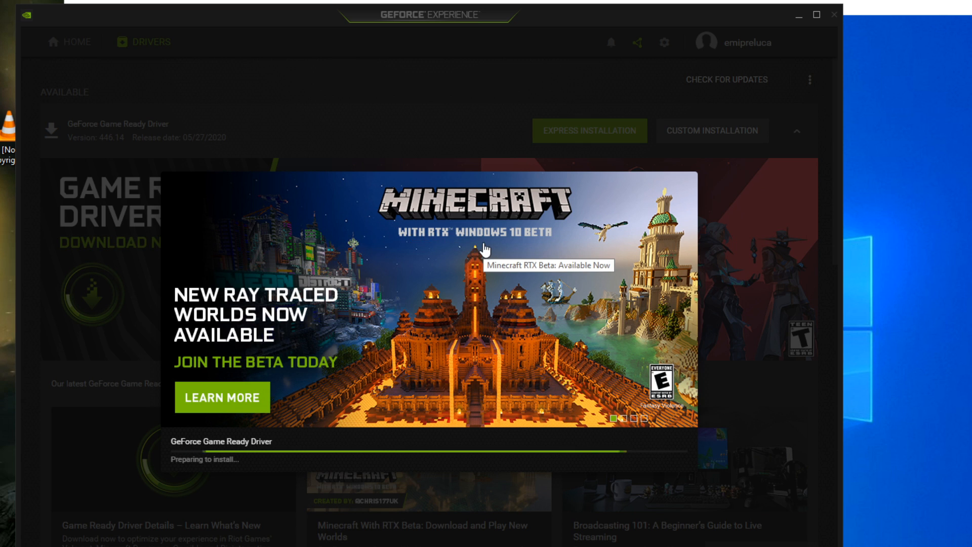
{"action": "mouse_move", "coordinate": [207, 462]}
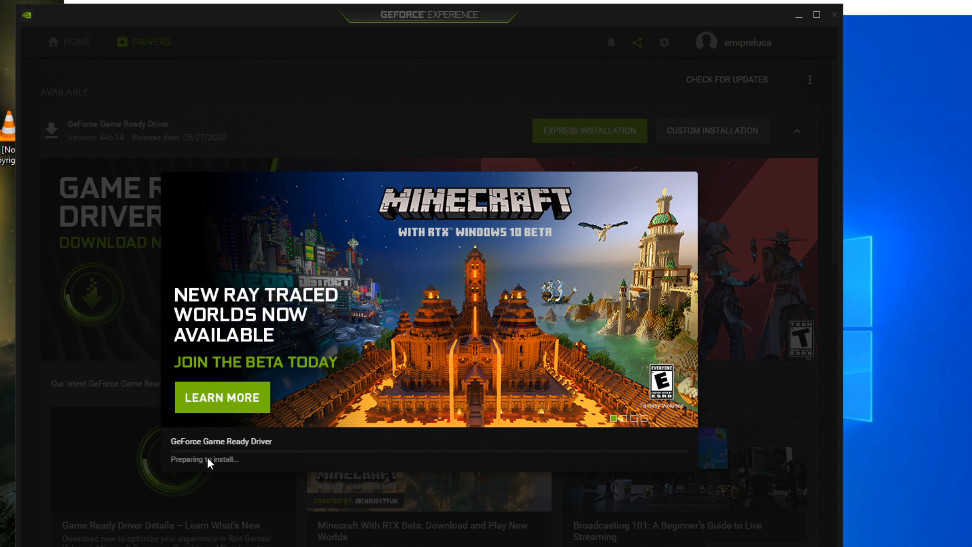
{"action": "mouse_move", "coordinate": [279, 464]}
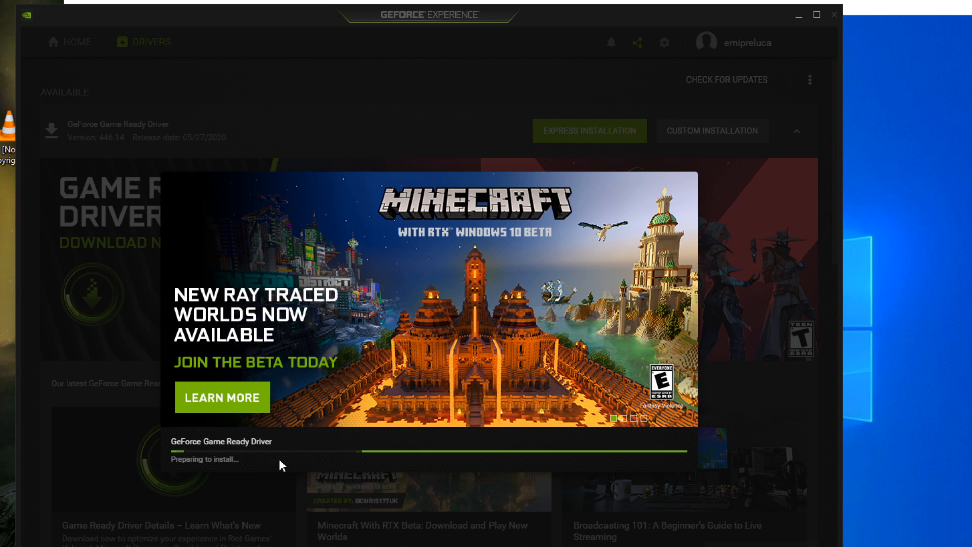